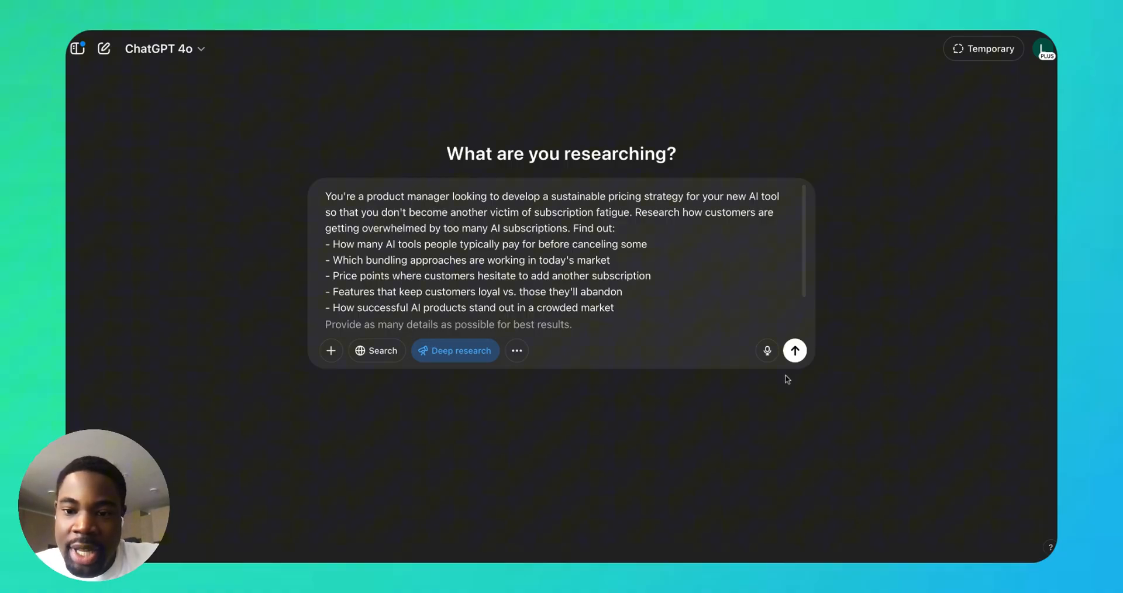
- Submit the product-manager prompt on AI subscription fatigue and pricing as a Deep research request
click(795, 350)
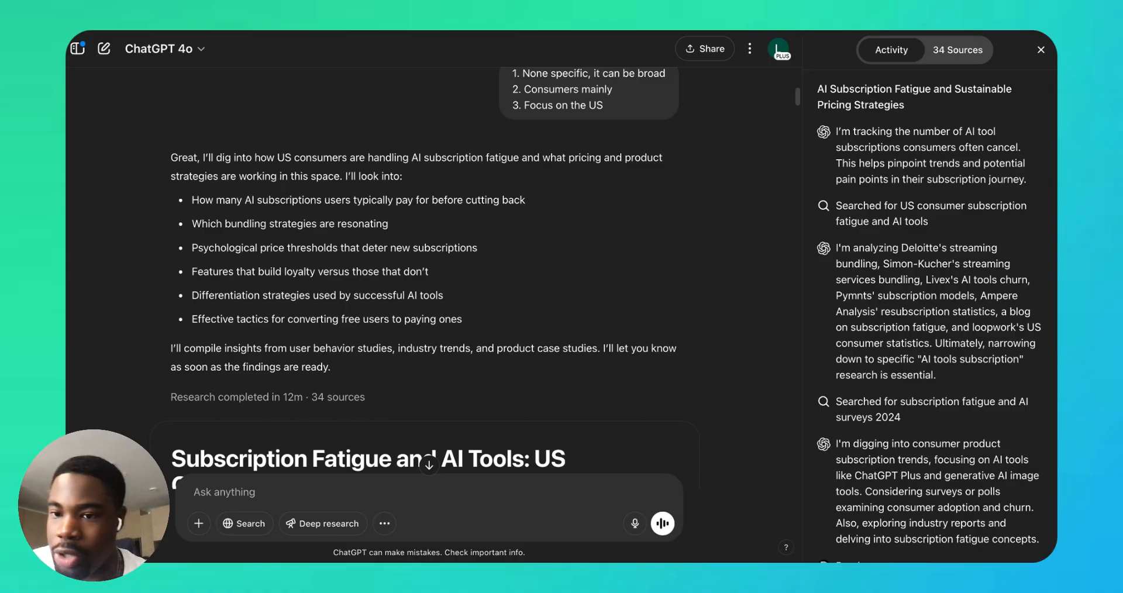
- Scroll the report down to the Consumer Reactions and Strategies section
scroll(down, 3)
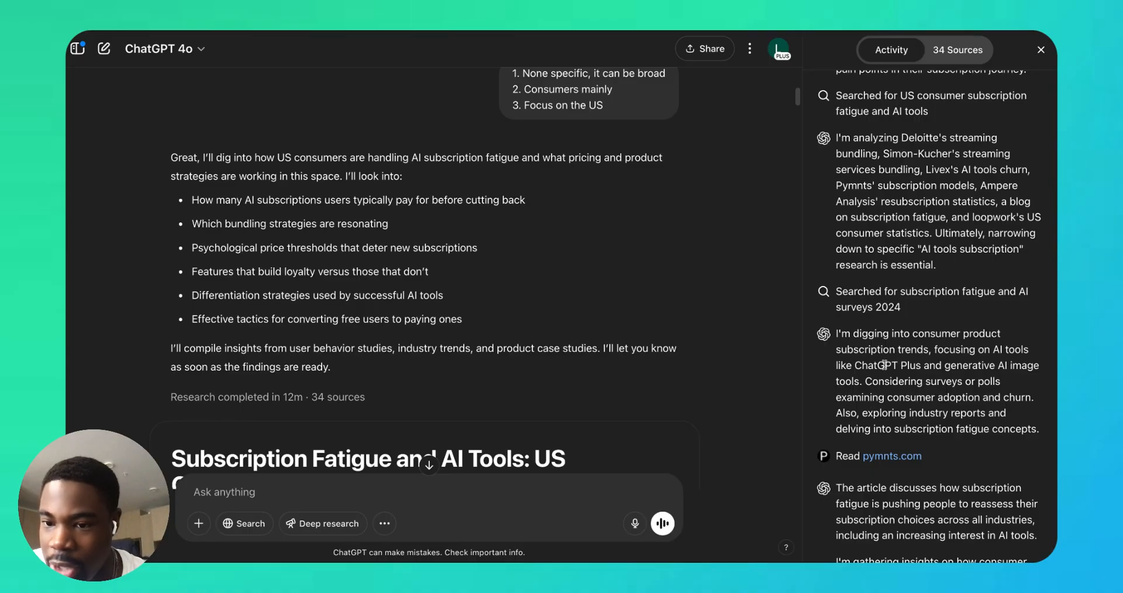
scroll(down, 3)
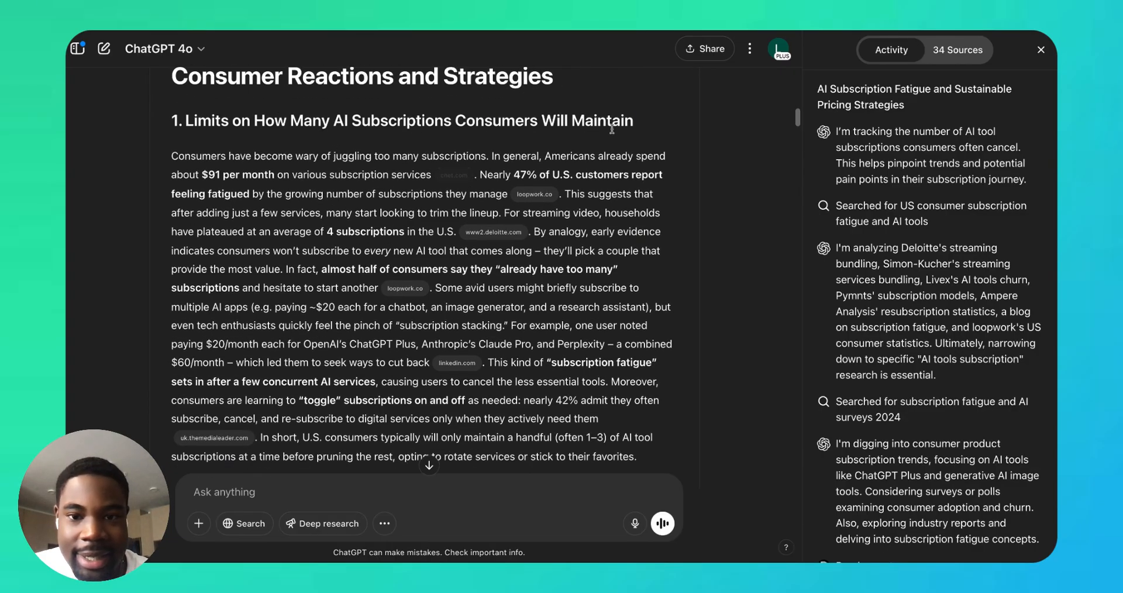
scroll(down, 3)
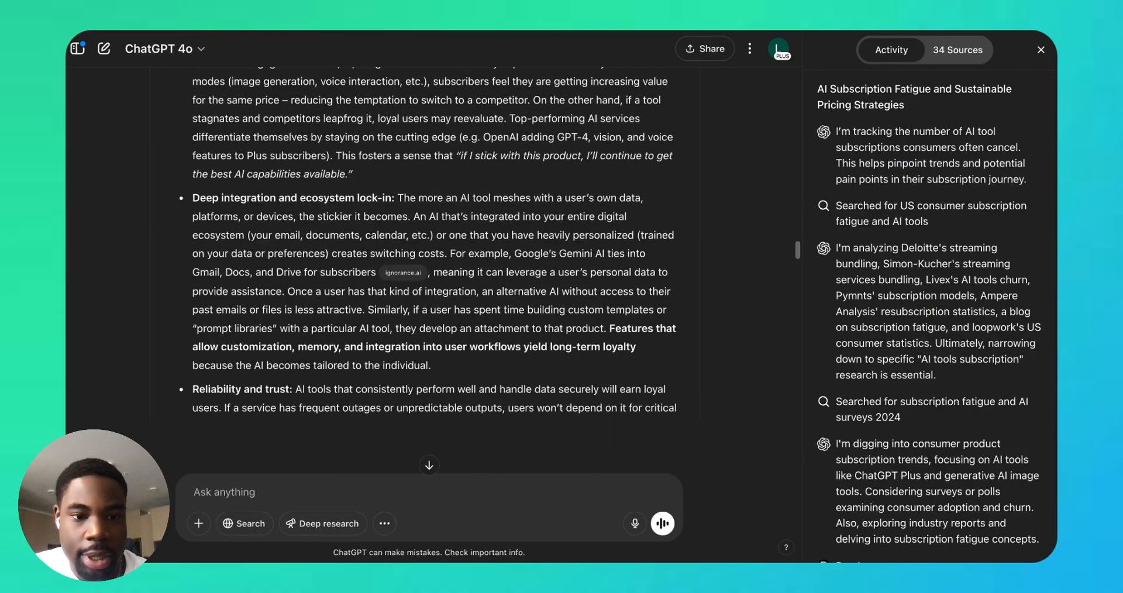
scroll(down, 3)
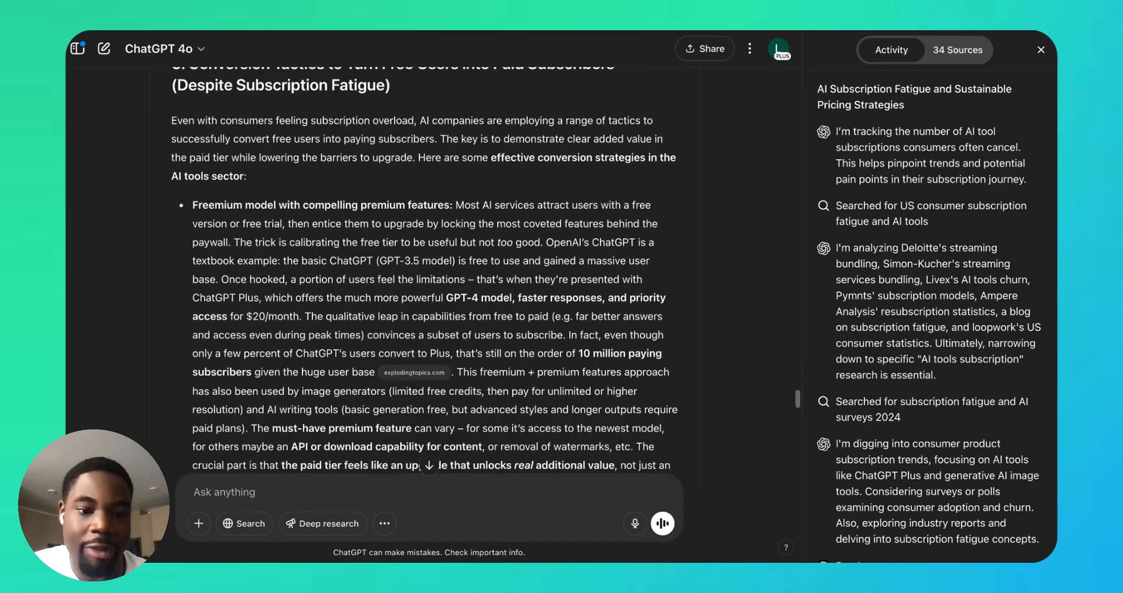
scroll(down, 3)
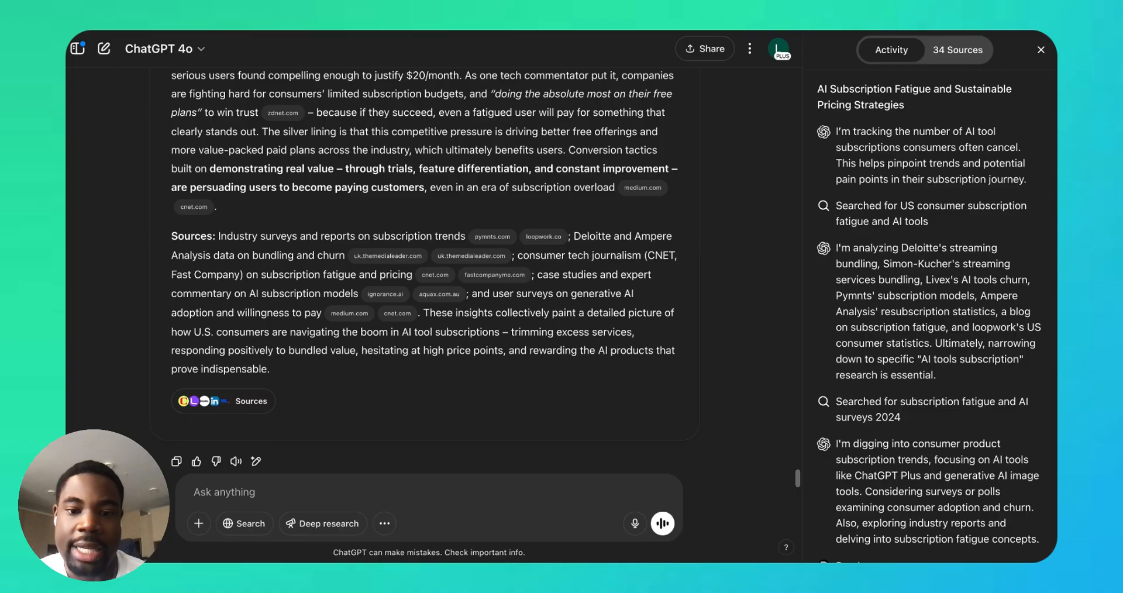